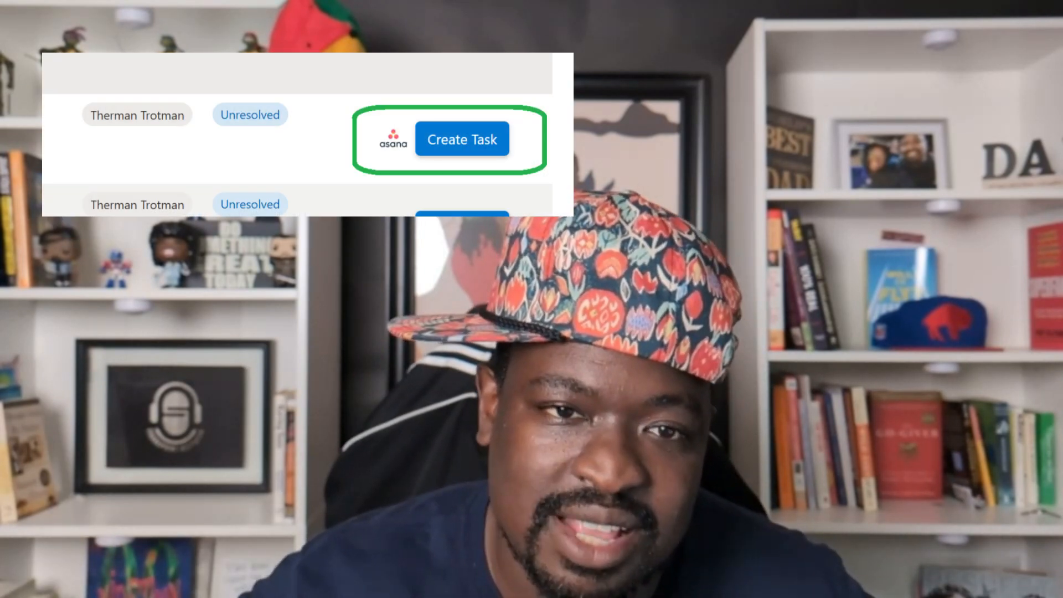
Open the wildlings risk task card on the Mitigation Tasks board to see its SharePoint link
{"action": "left_click", "coordinate": [462, 140]}
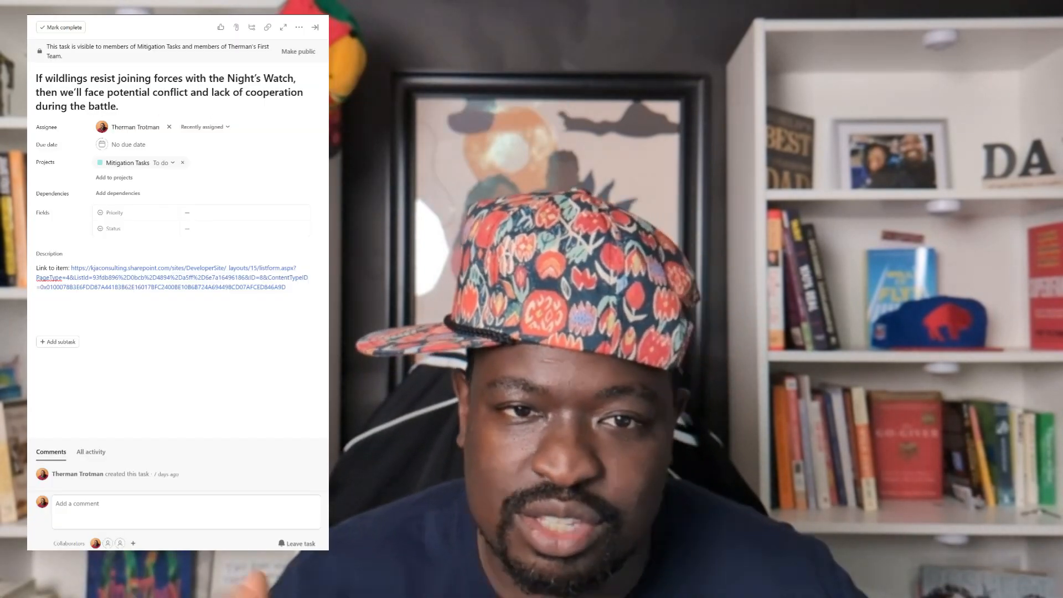
{"action": "left_click", "coordinate": [315, 27]}
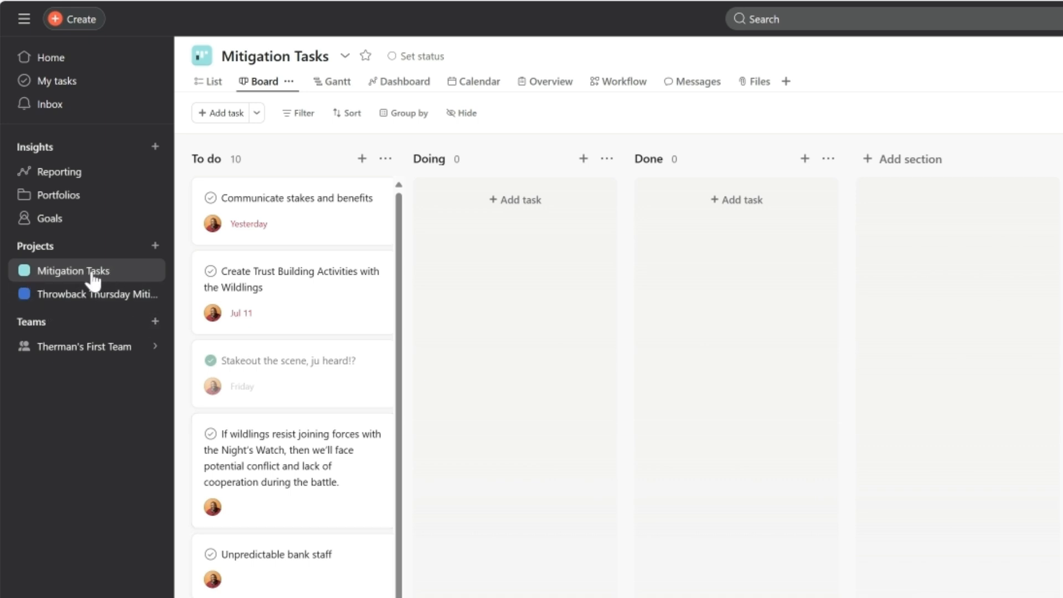
{"action": "mouse_move", "coordinate": [293, 472]}
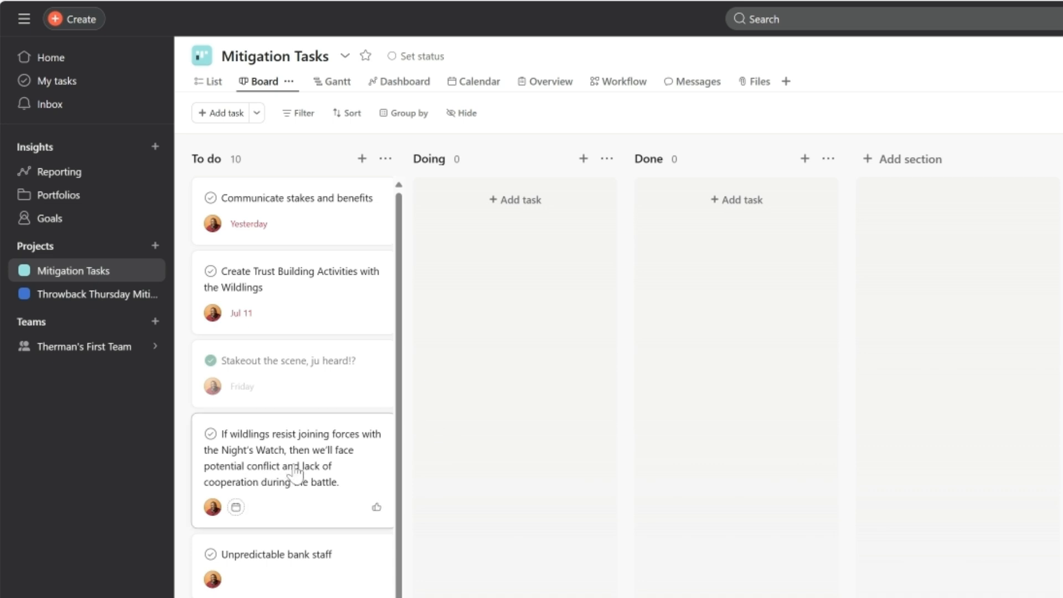
{"action": "mouse_move", "coordinate": [344, 455]}
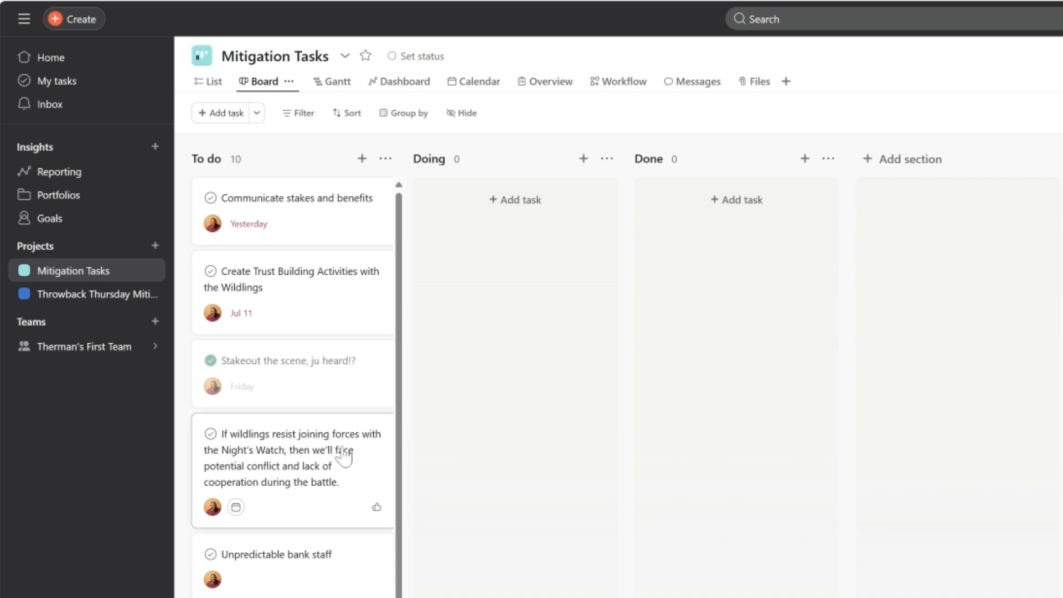
{"action": "mouse_move", "coordinate": [300, 492]}
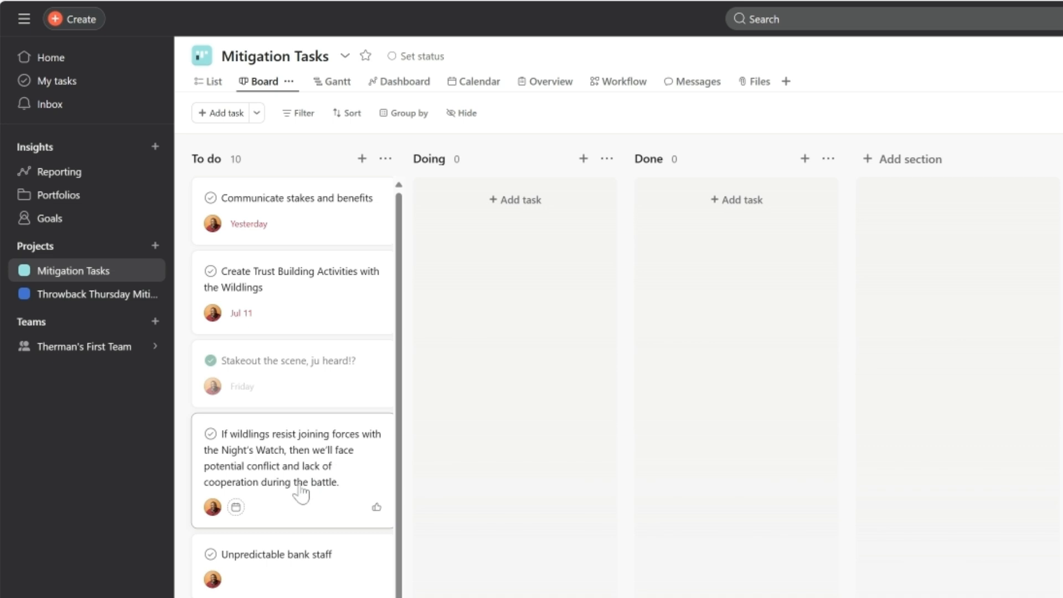
{"action": "mouse_move", "coordinate": [255, 500]}
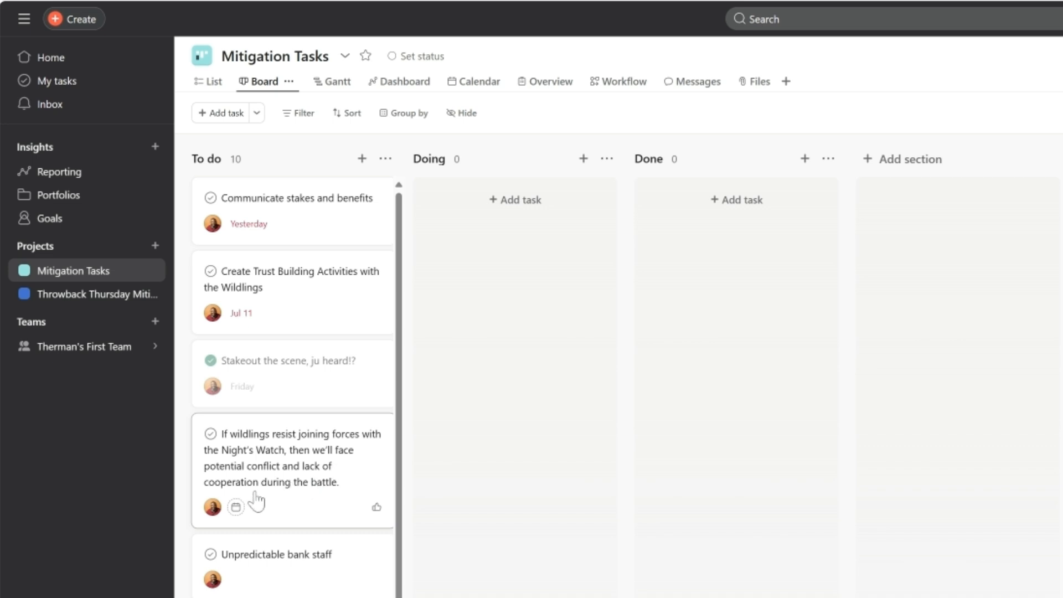
{"action": "mouse_move", "coordinate": [237, 472]}
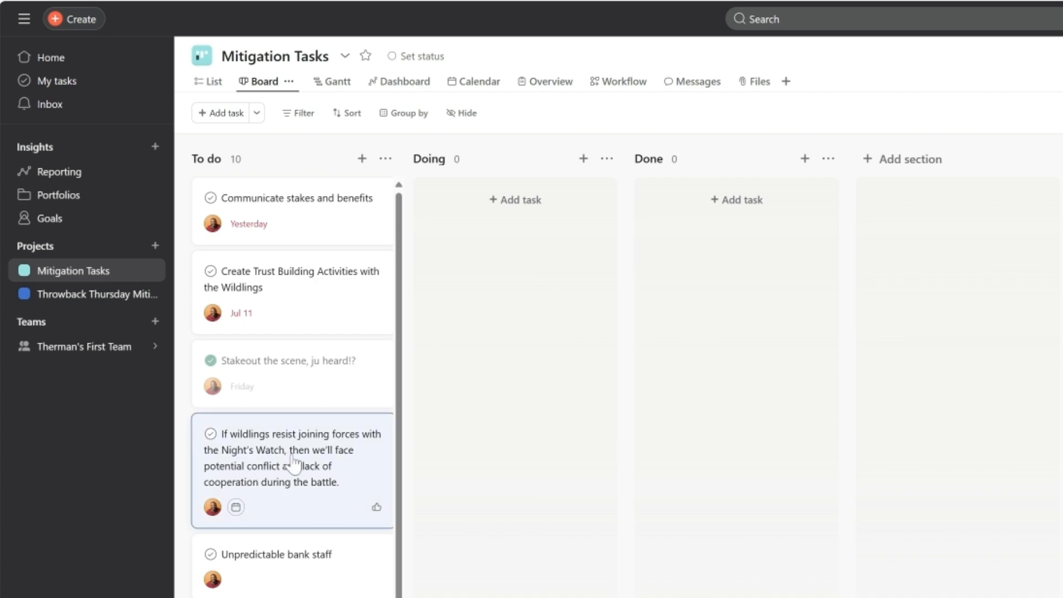
{"action": "left_click", "coordinate": [291, 457]}
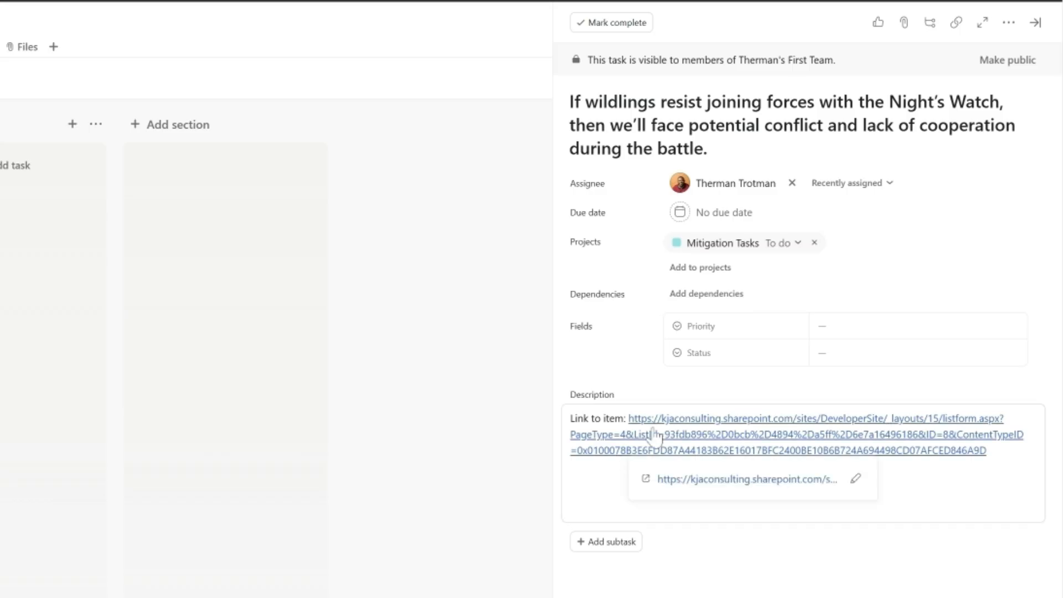
{"action": "mouse_move", "coordinate": [702, 456]}
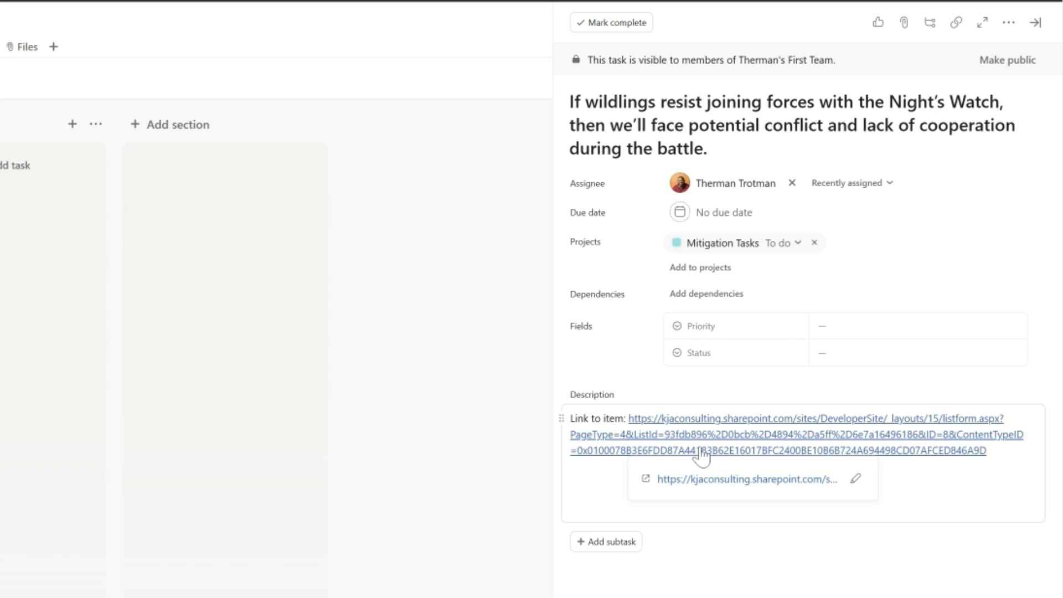
{"action": "mouse_move", "coordinate": [737, 198]}
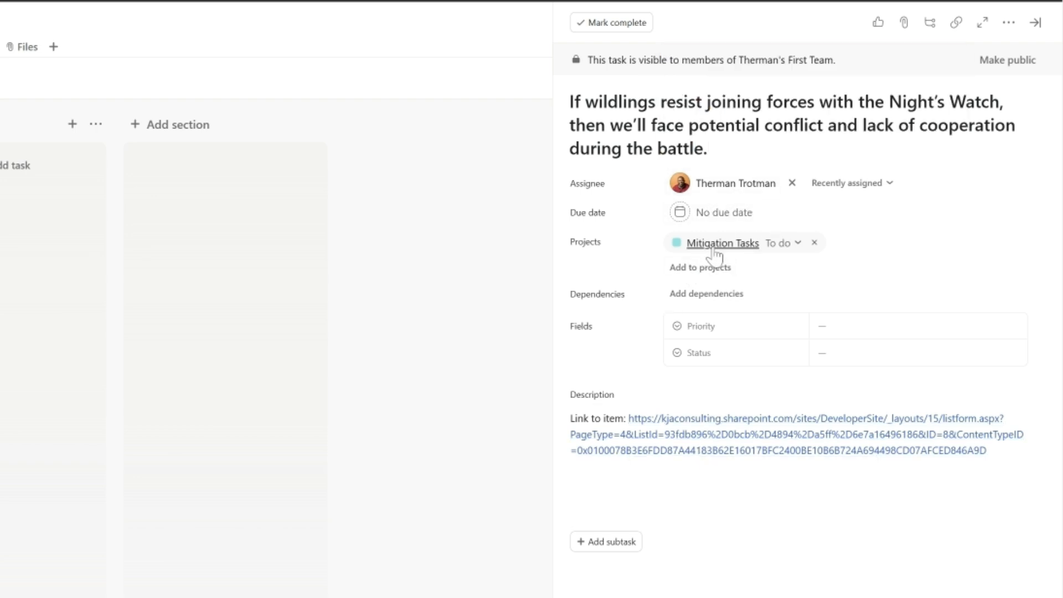
{"action": "mouse_move", "coordinate": [375, 479]}
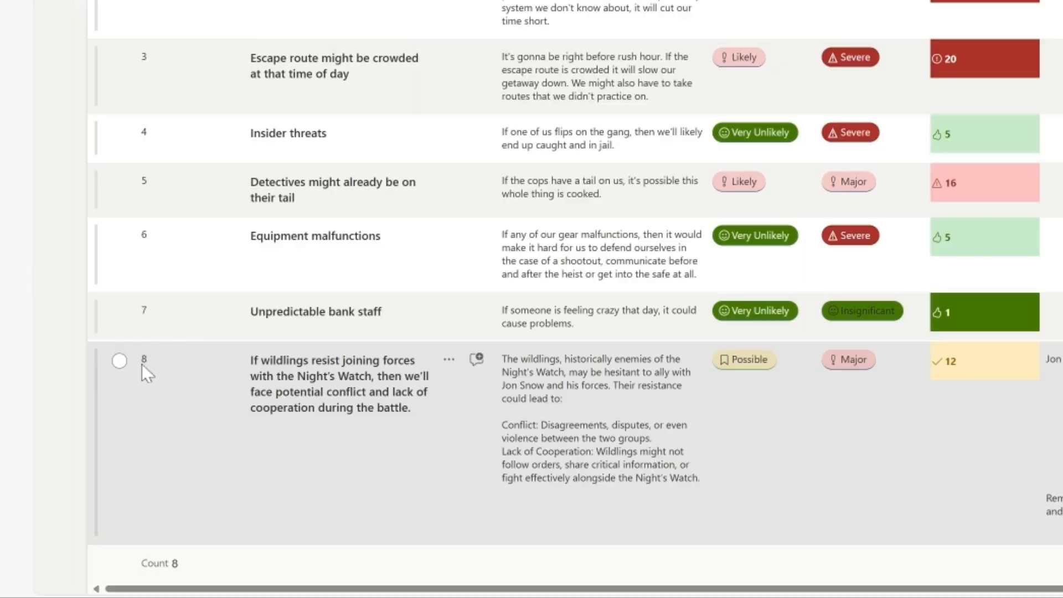
Select risk row 8 and bring the Create Task (in Asana) column into view
{"action": "left_click", "coordinate": [119, 360]}
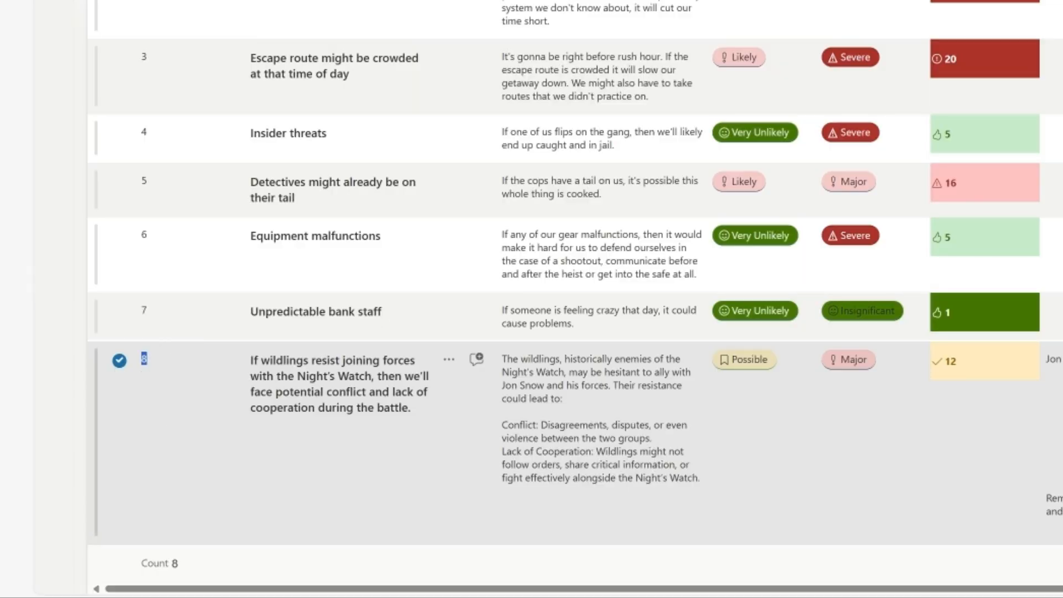
{"action": "scroll", "scroll_direction": "right", "scroll_amount": 3}
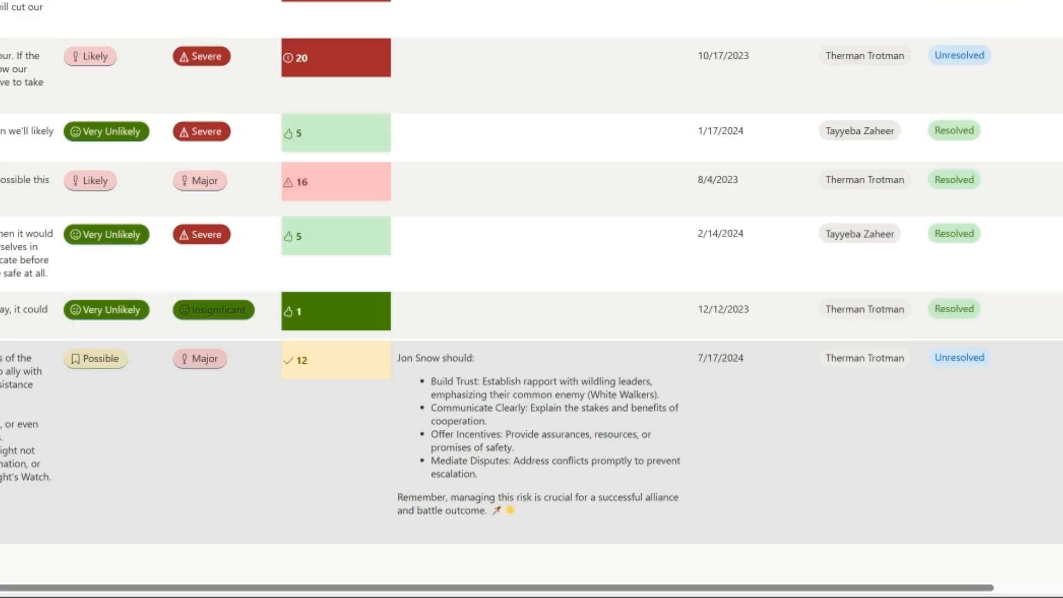
{"action": "mouse_move", "coordinate": [534, 454]}
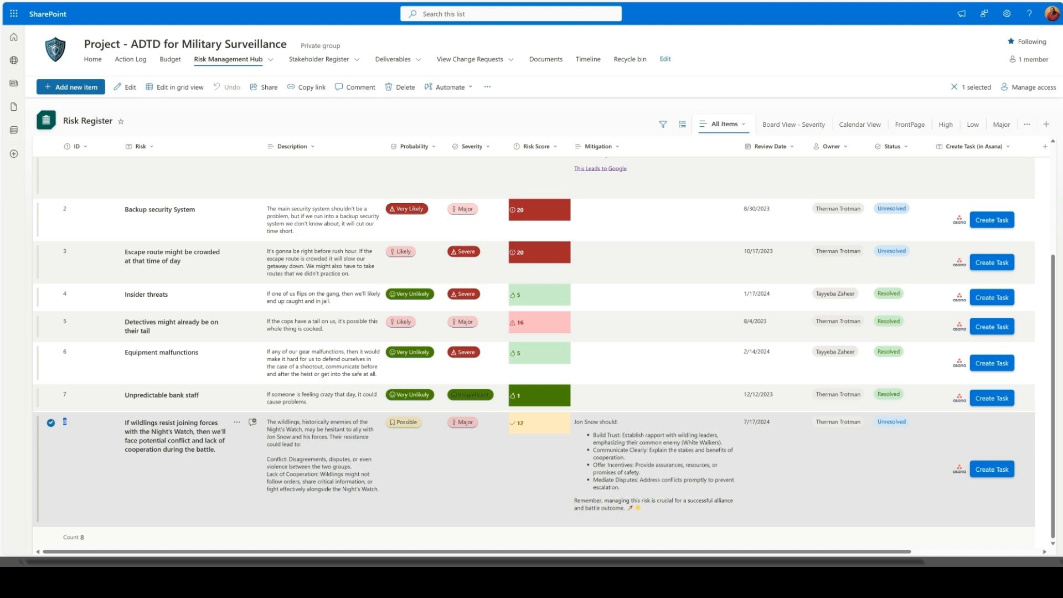
{"action": "mouse_move", "coordinate": [986, 553]}
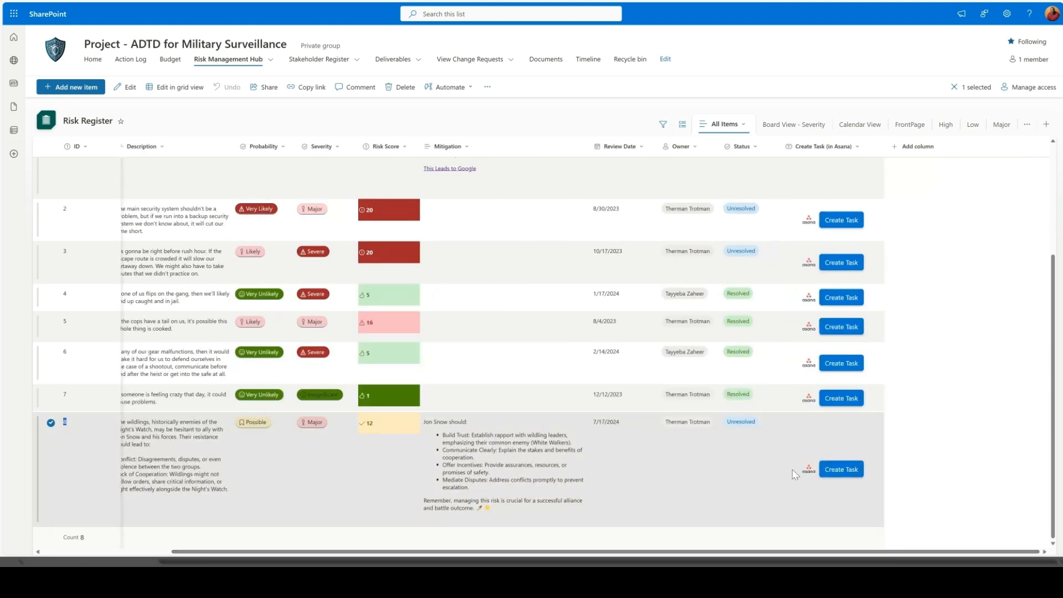
Run Create Task for row 8 with name 'Let's throw a party and have fun' and due date July 23, 2024
{"action": "left_click", "coordinate": [840, 469]}
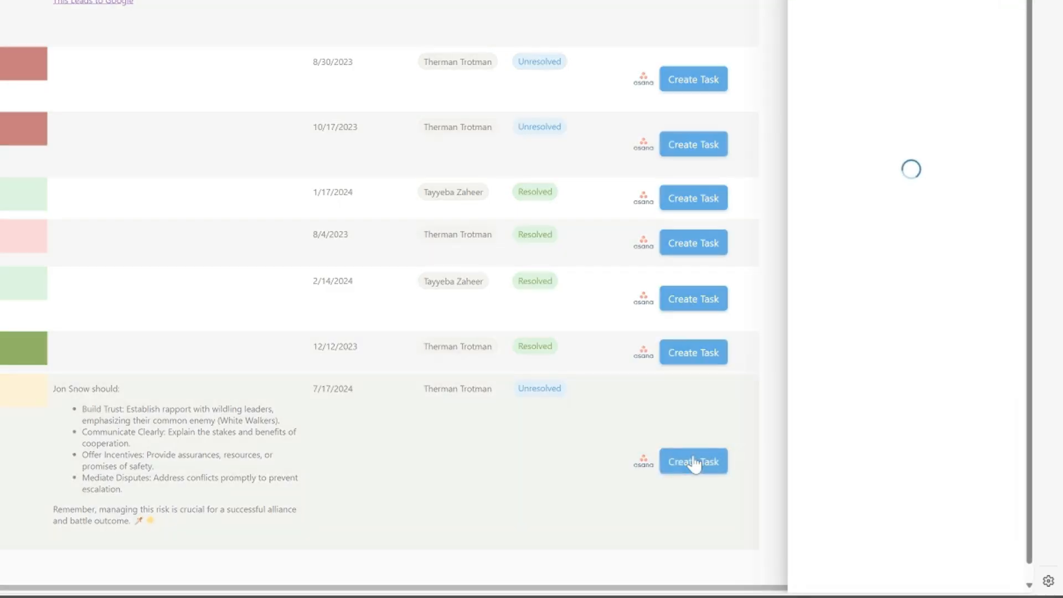
{"action": "left_click", "coordinate": [693, 460]}
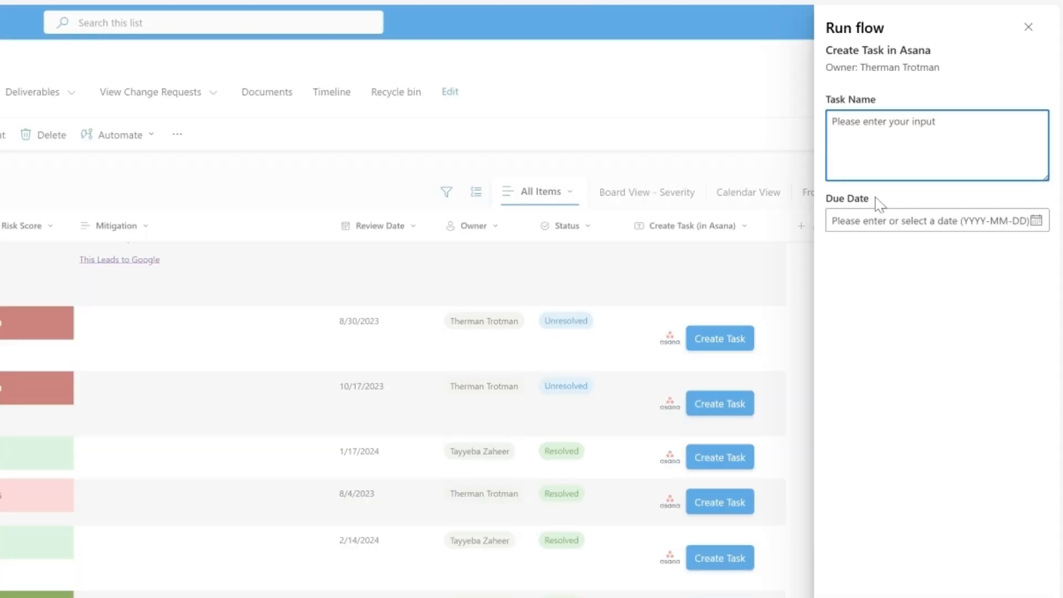
{"action": "type", "text": "Let's throw a party and have fun"}
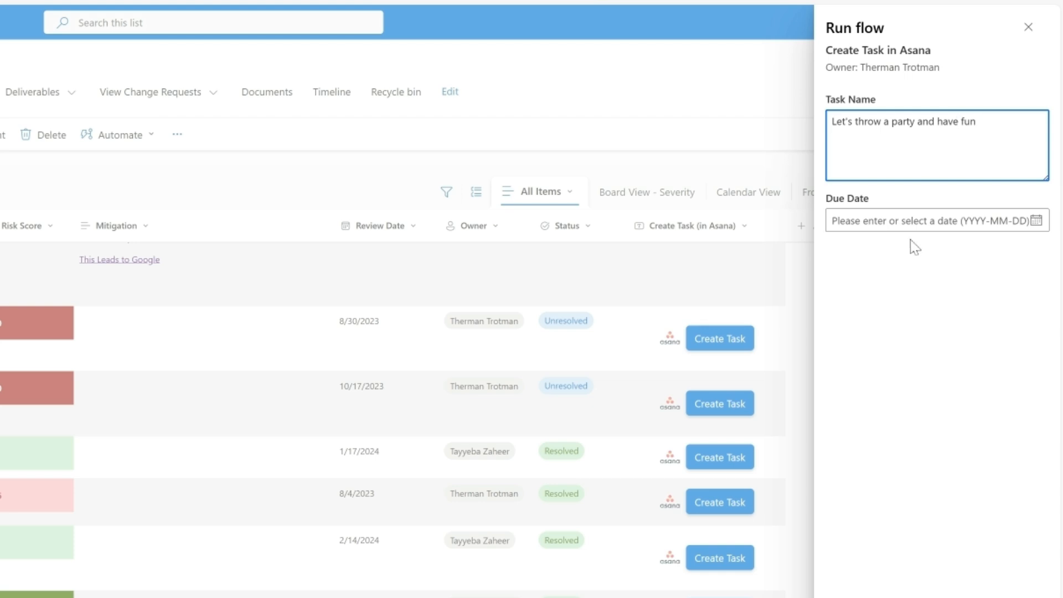
{"action": "left_click", "coordinate": [932, 220]}
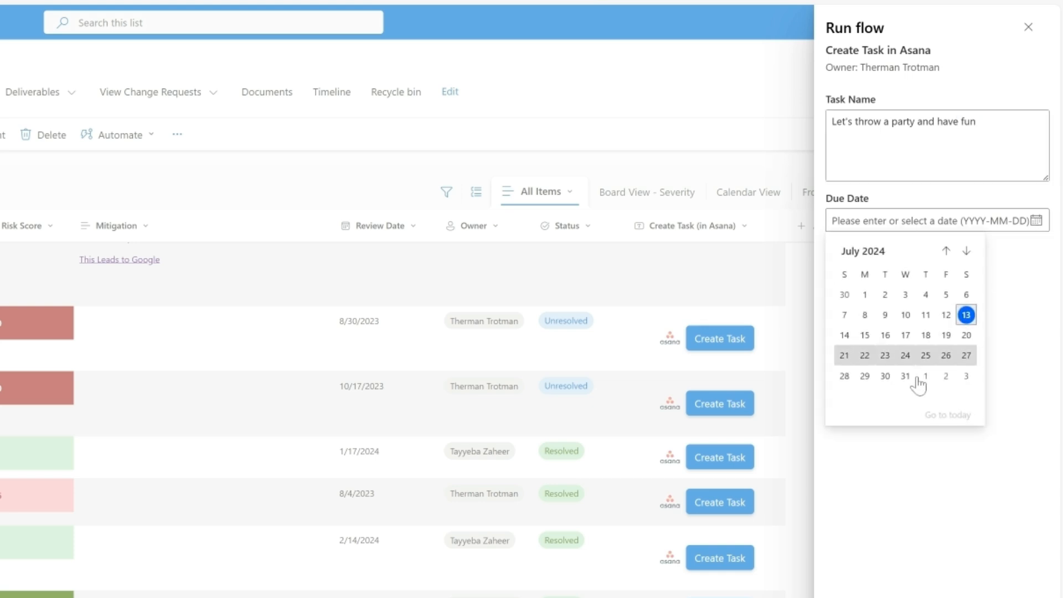
{"action": "left_click", "coordinate": [884, 356]}
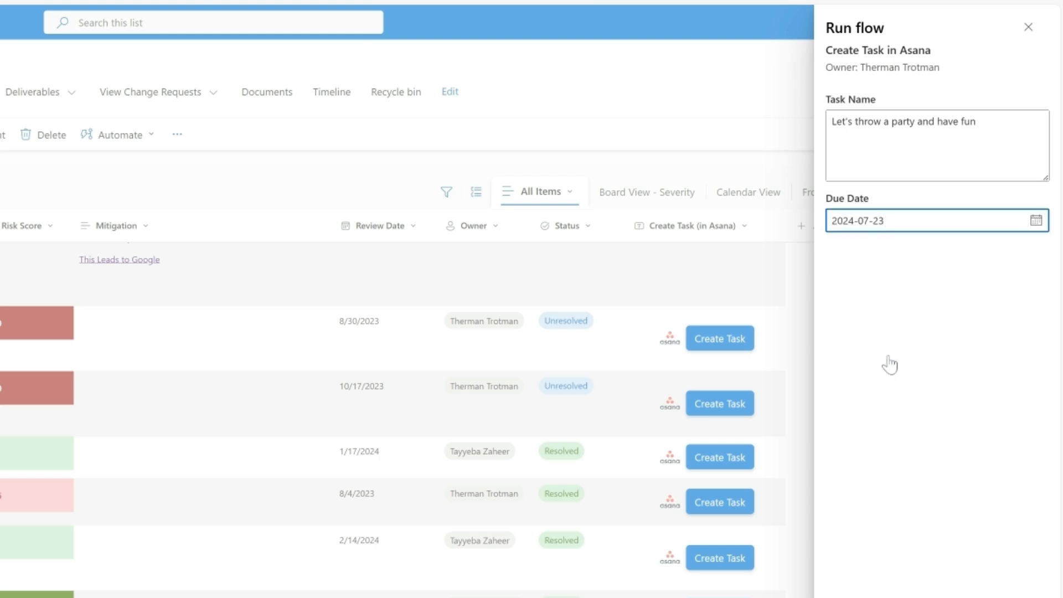
{"action": "scroll", "scroll_direction": "down", "scroll_amount": 3}
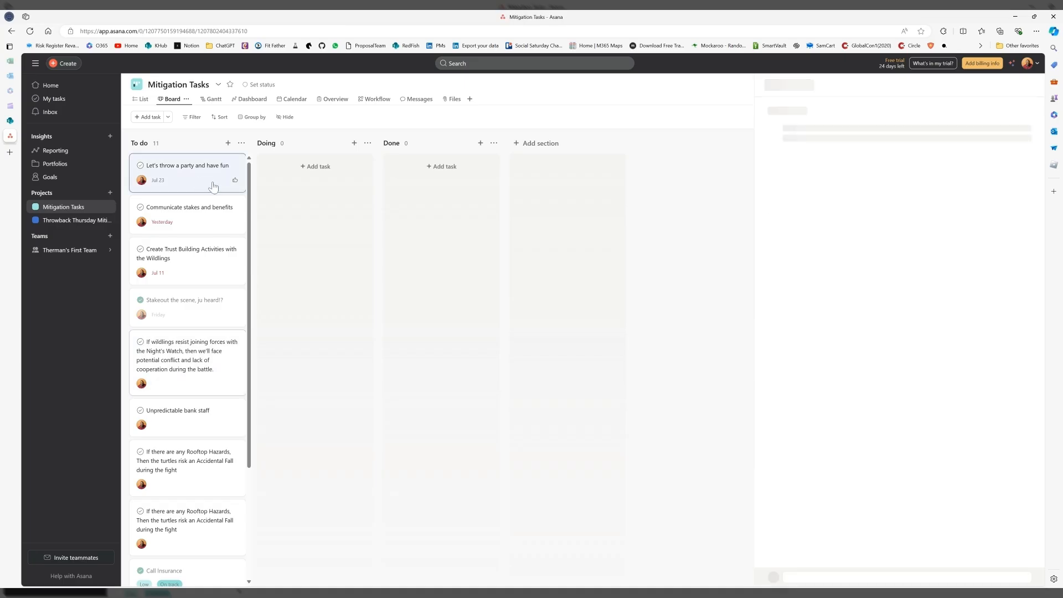
Open the new party task on the board and follow its description link back to the SharePoint risk
{"action": "left_click", "coordinate": [186, 165]}
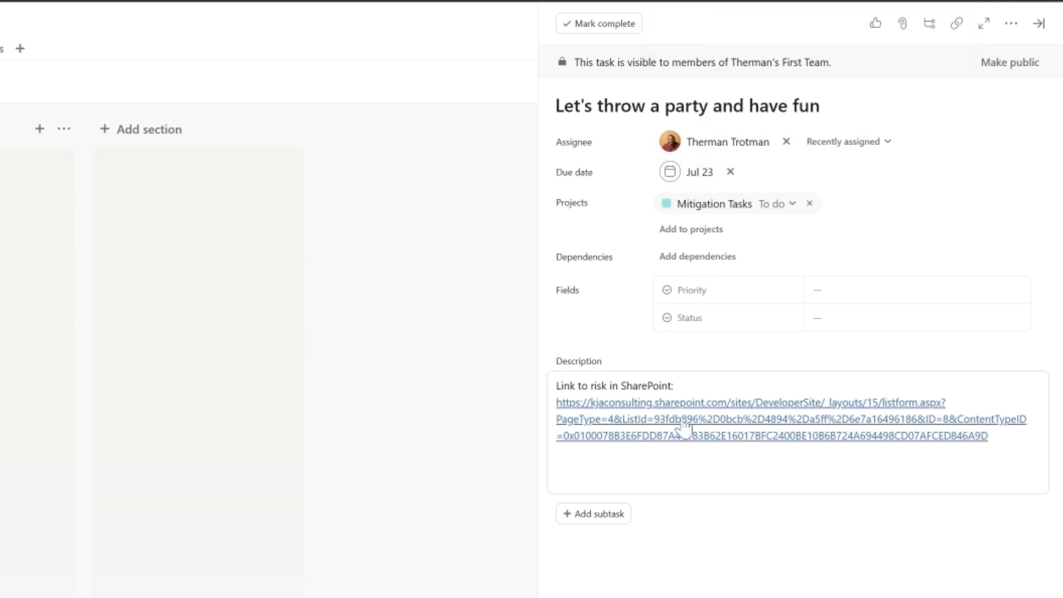
{"action": "left_click", "coordinate": [686, 418]}
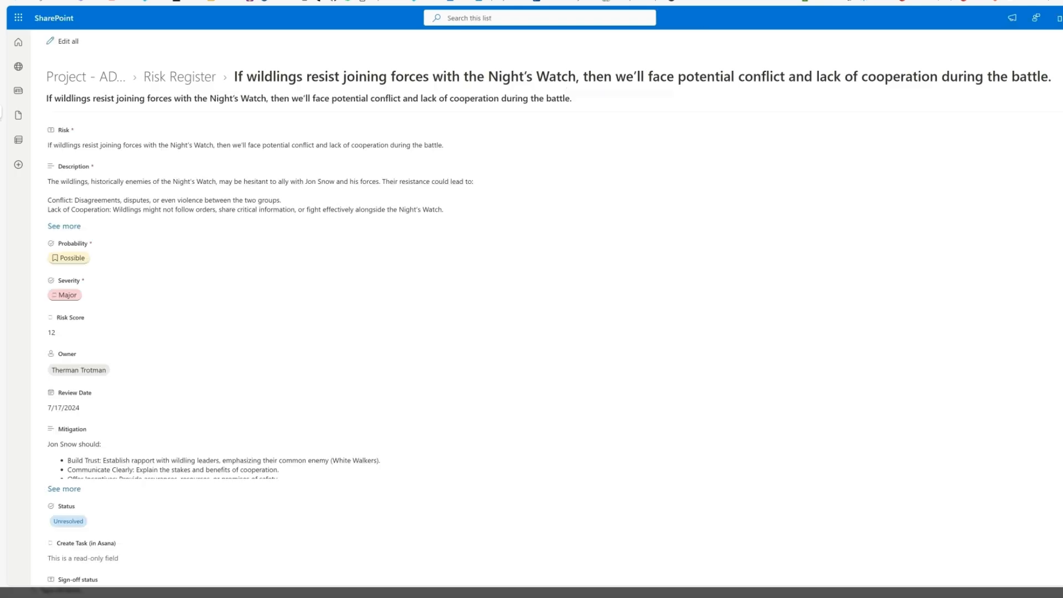
Expand See more under Mitigation to show all four Jon Snow actions
{"action": "scroll", "scroll_direction": "down", "scroll_amount": 3}
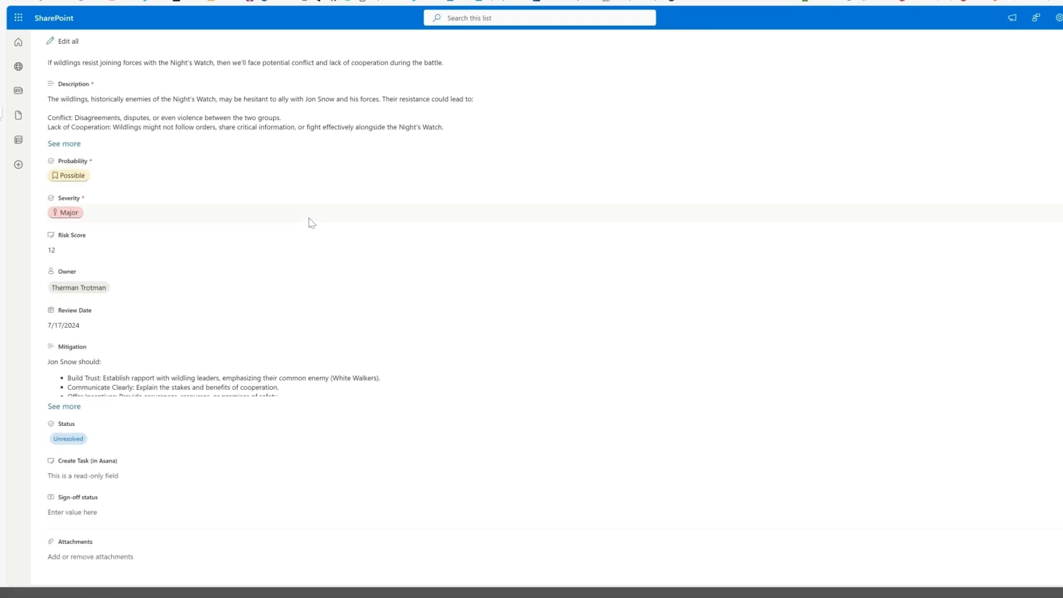
{"action": "left_click", "coordinate": [65, 406]}
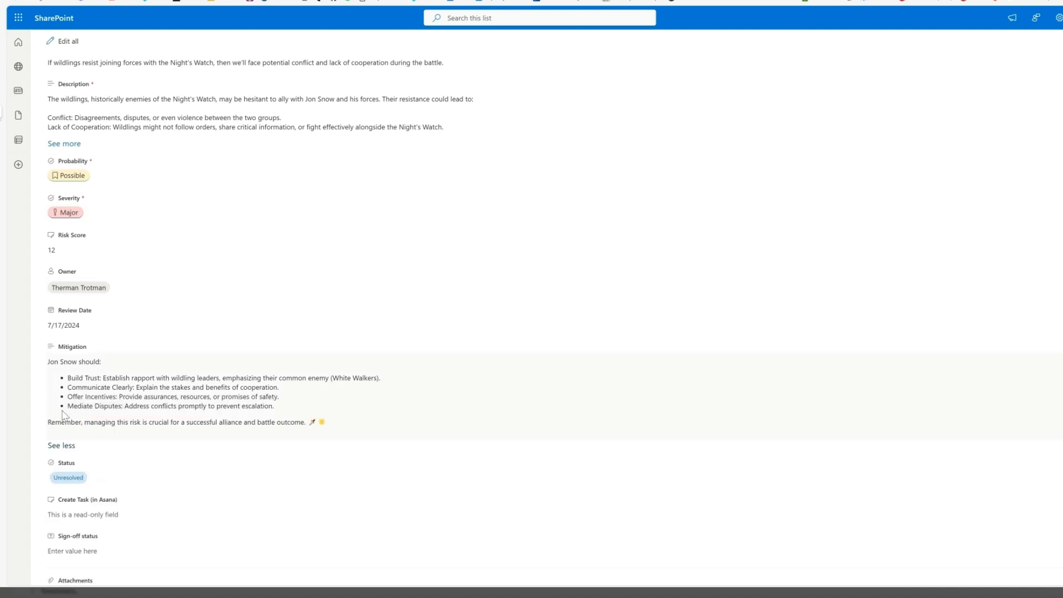